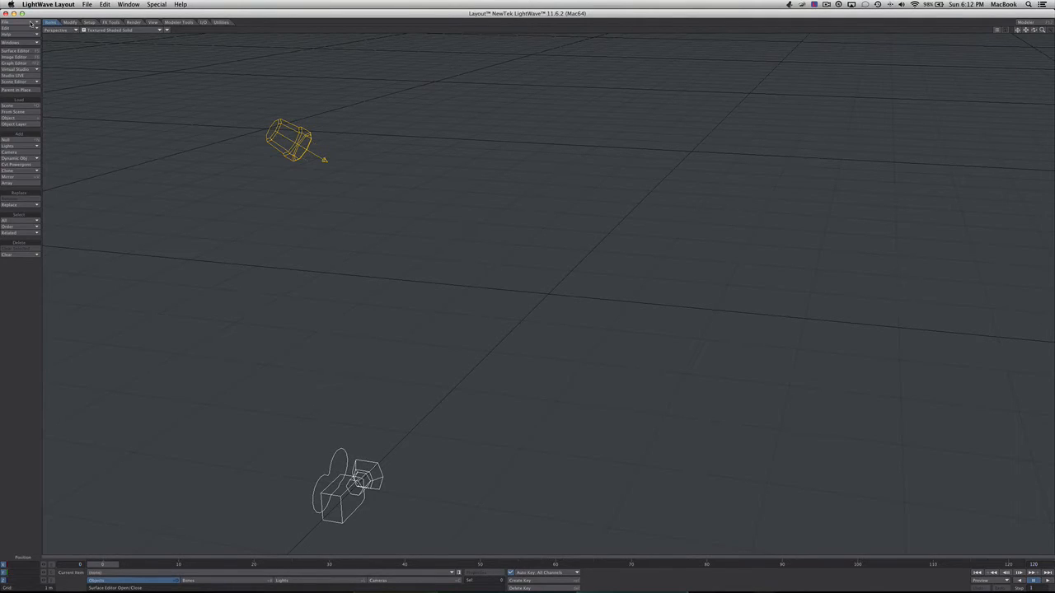
# Load the landscape object via File > Load Object, then select the camera and drag it onto the terrain
pyautogui.click(7, 23)
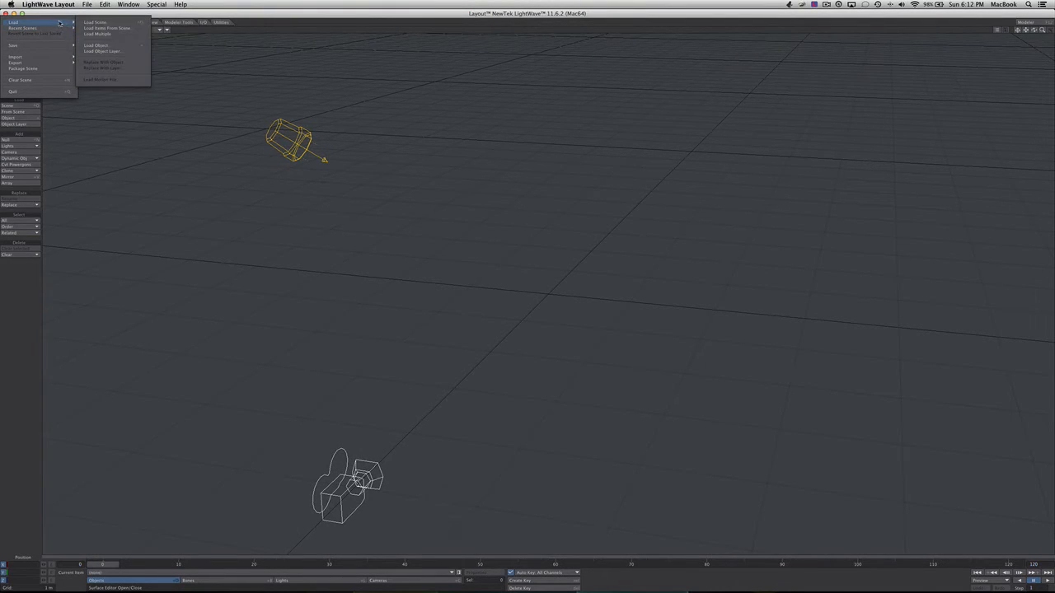
pyautogui.click(96, 45)
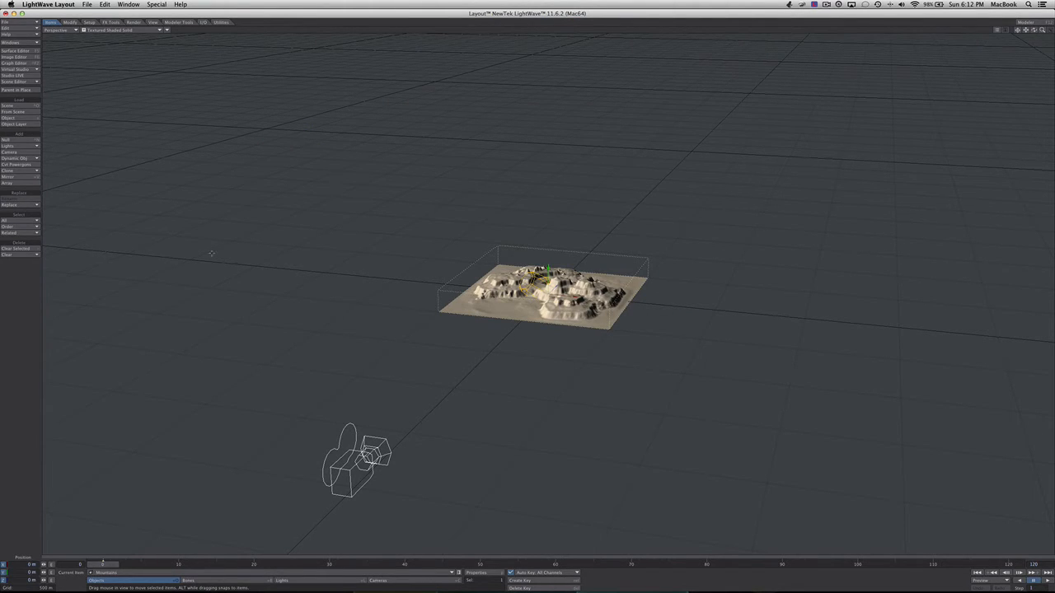
pyautogui.click(355, 462)
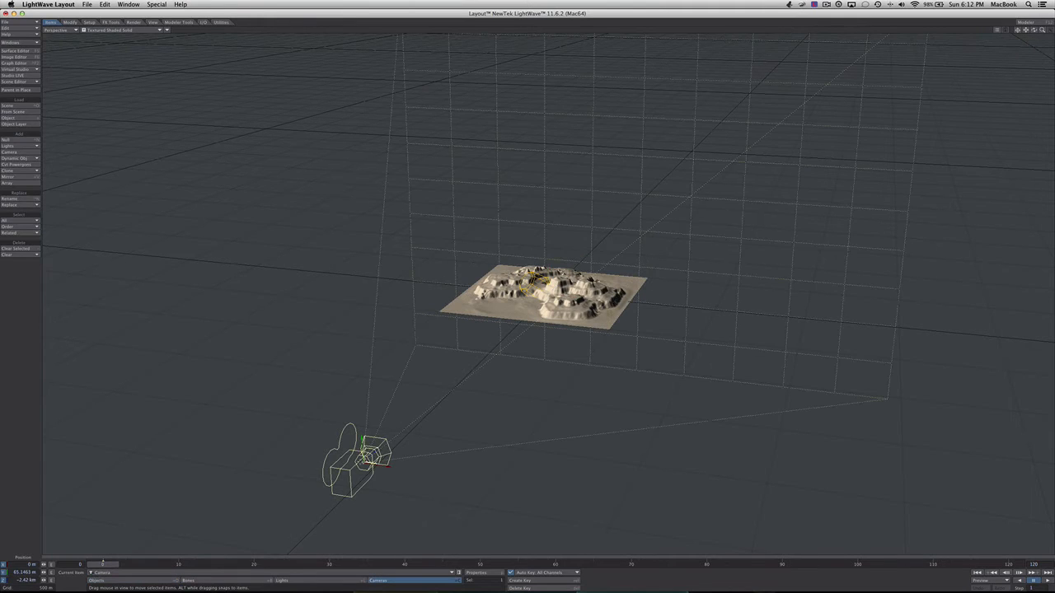
pyautogui.moveTo(363, 453); pyautogui.dragTo(514, 314)
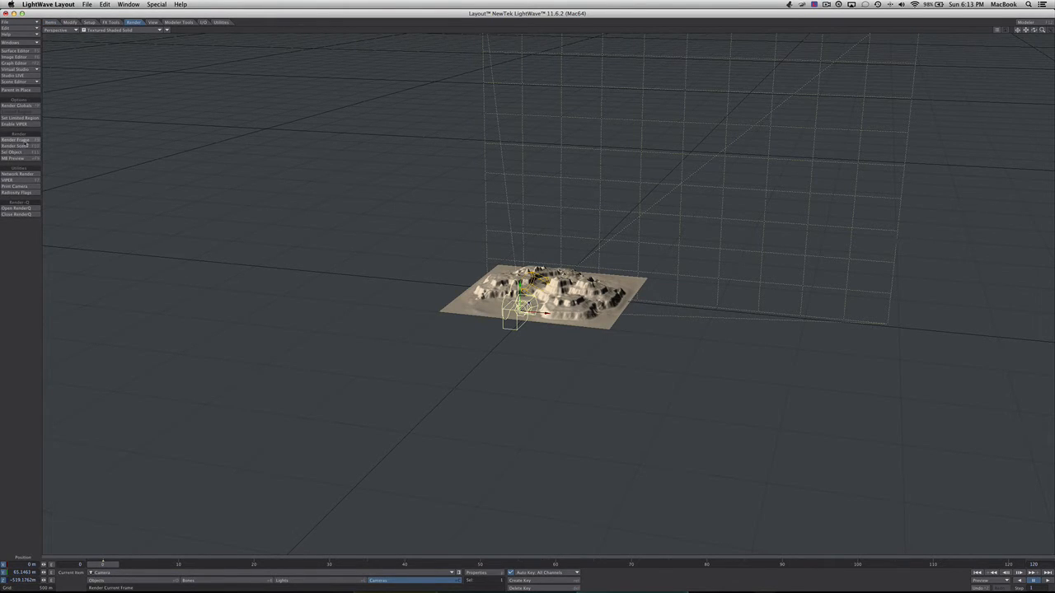
# Switch the viewport to Camera View to see the cliffs and mesas from ground level
pyautogui.click(16, 138)
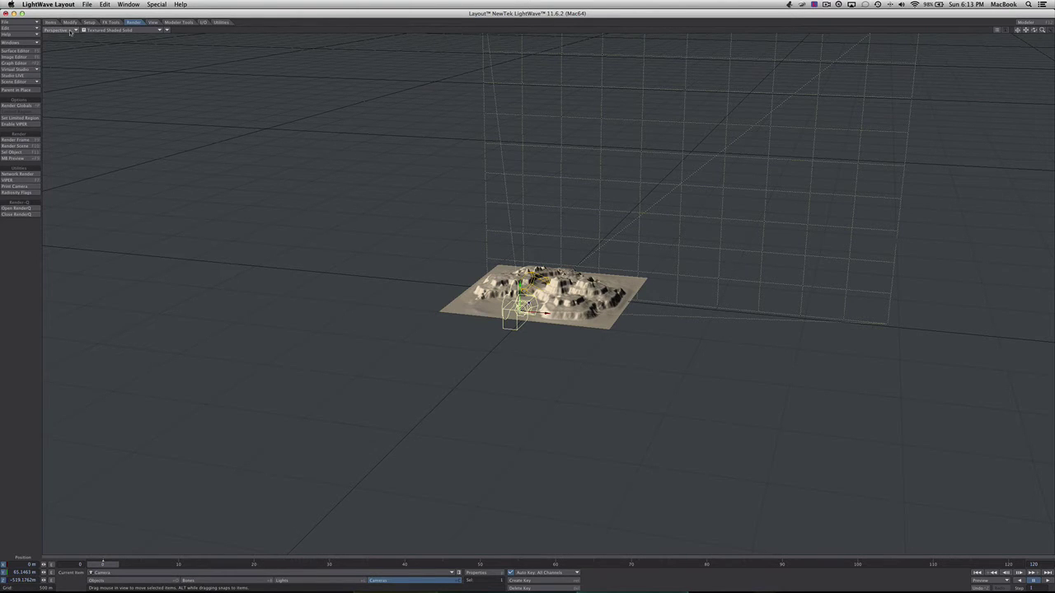
pyautogui.click(63, 30)
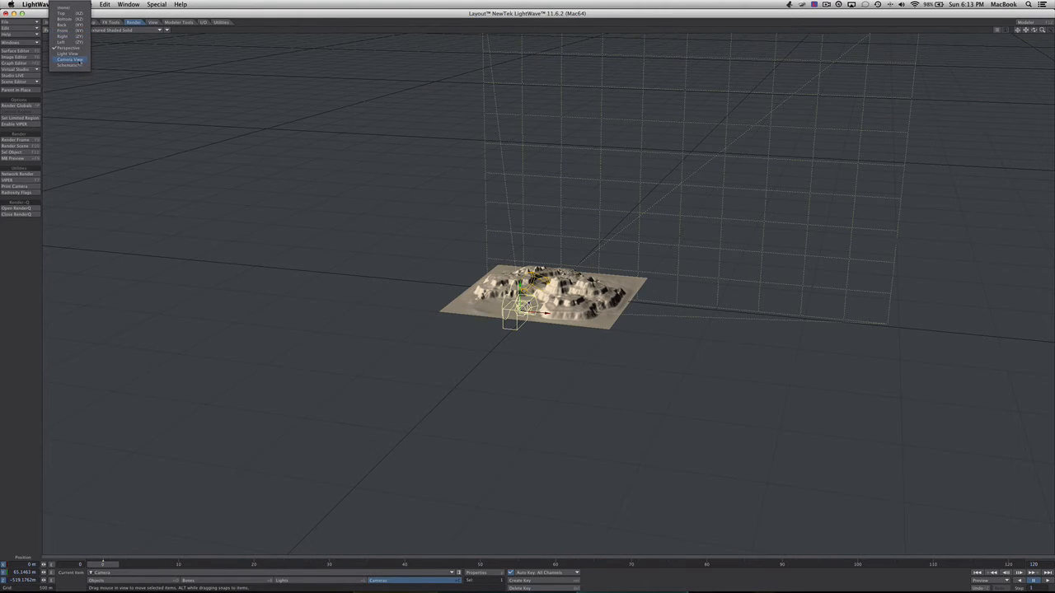
pyautogui.click(69, 59)
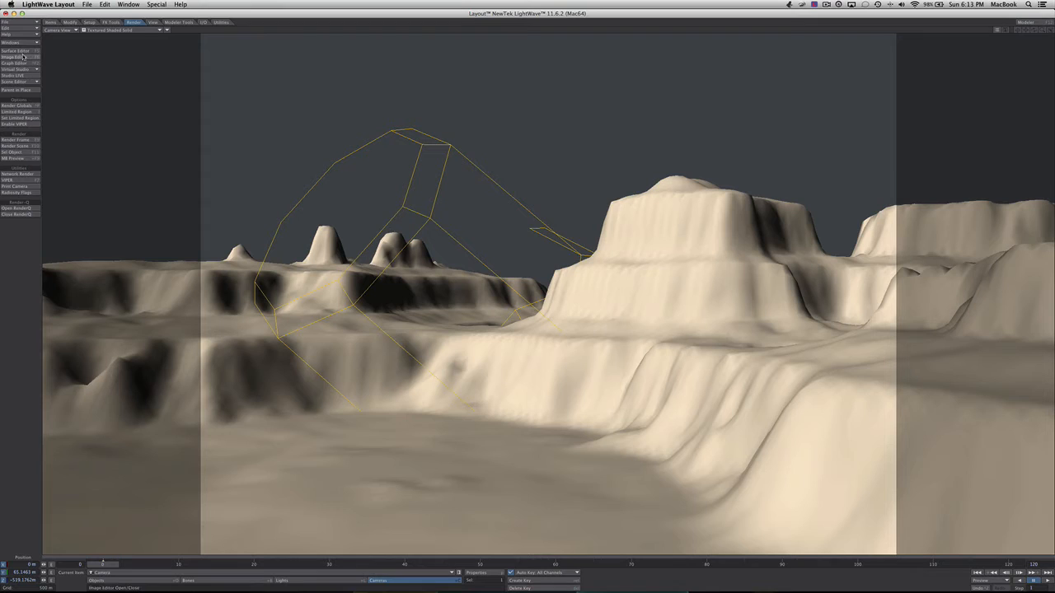
# In Windows > Effects, set the Backdrop Color to white via the colour picker
pyautogui.click(10, 43)
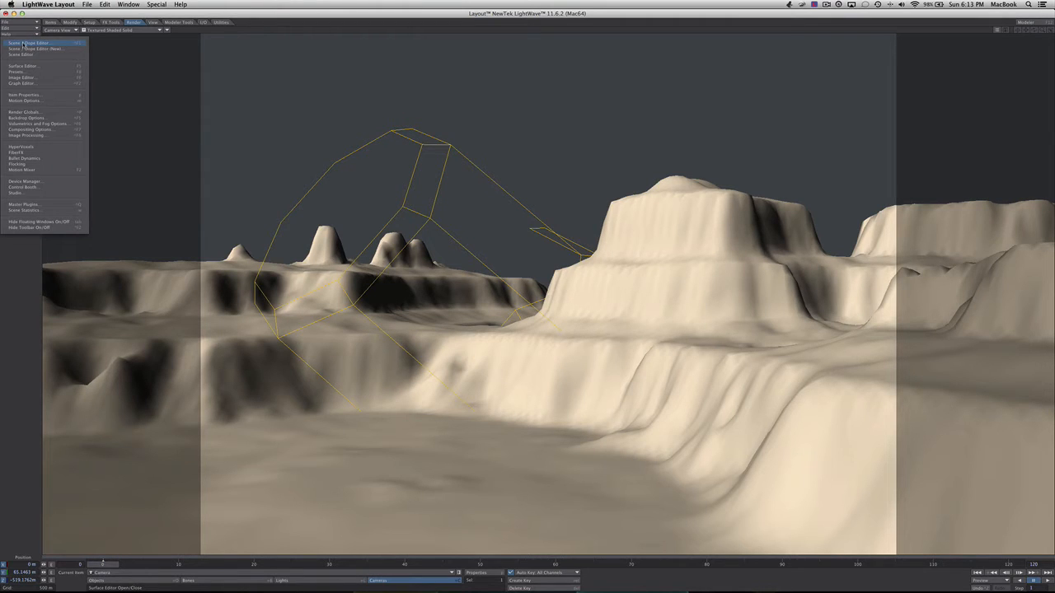
pyautogui.click(36, 122)
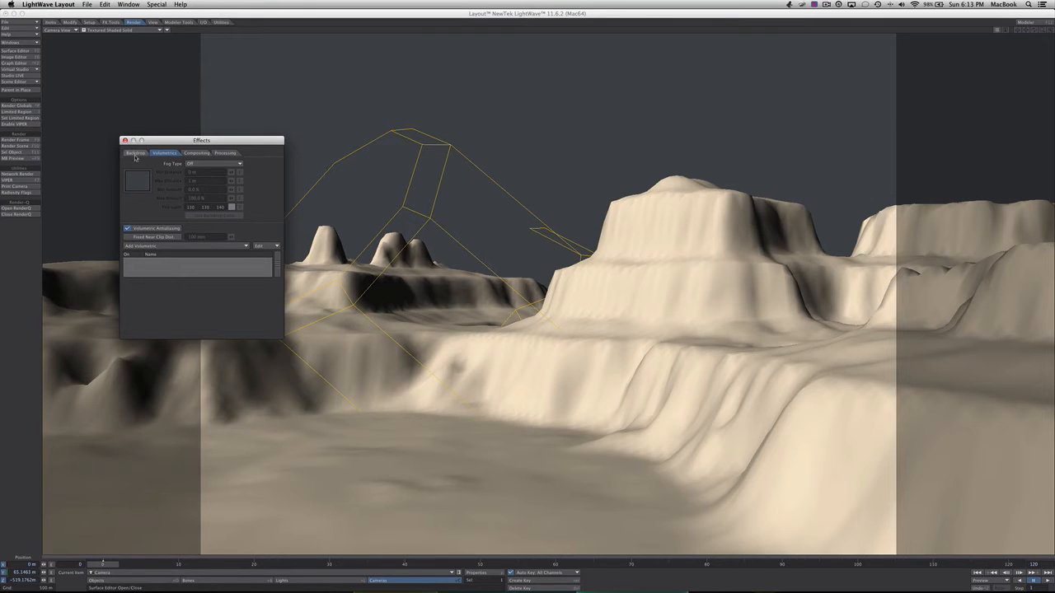
pyautogui.click(135, 153)
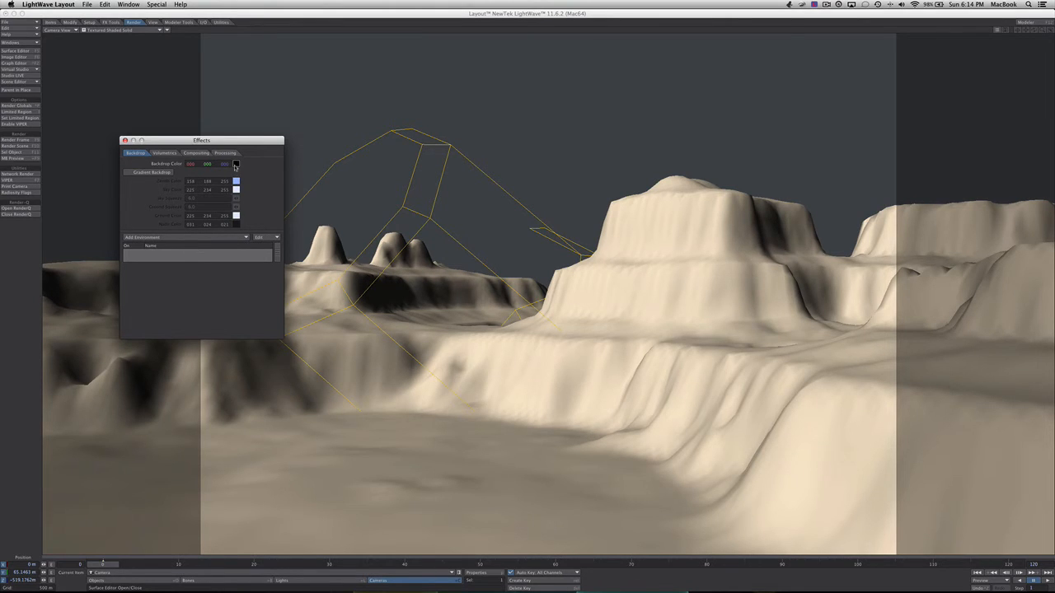
pyautogui.click(235, 163)
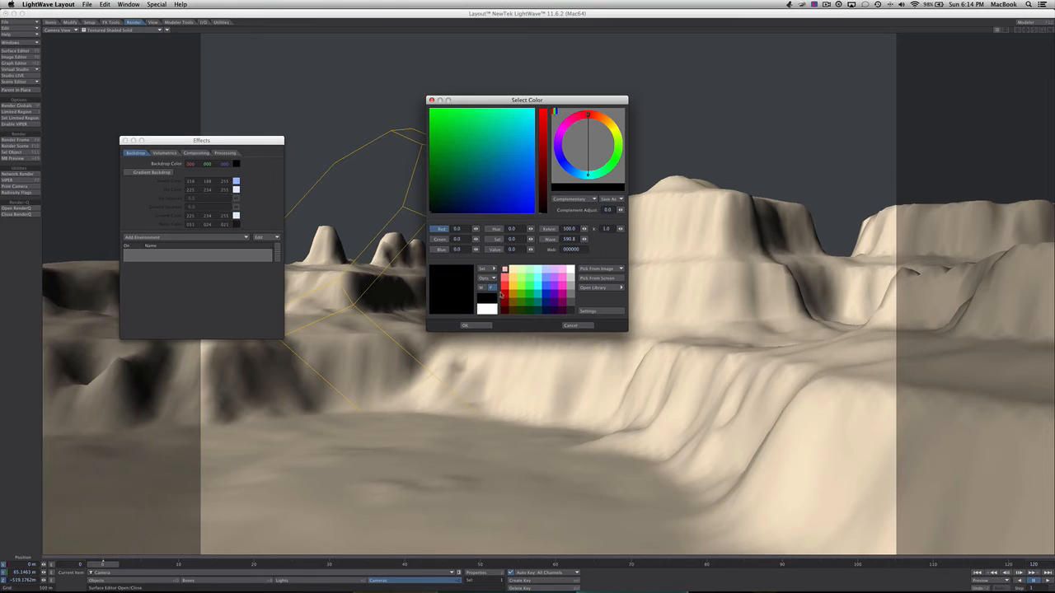
pyautogui.moveTo(488, 309)
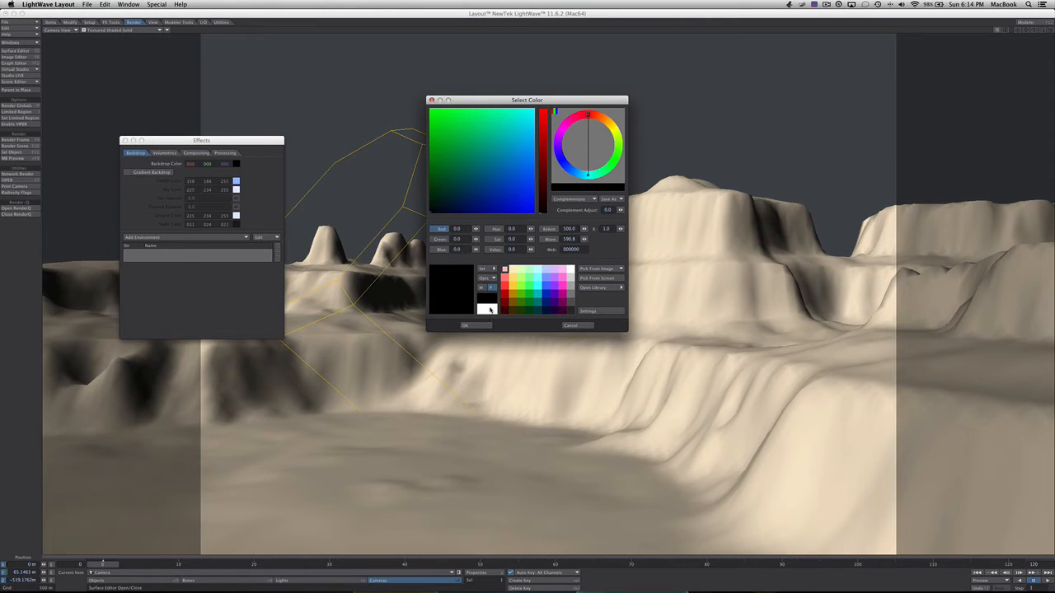
pyautogui.click(488, 307)
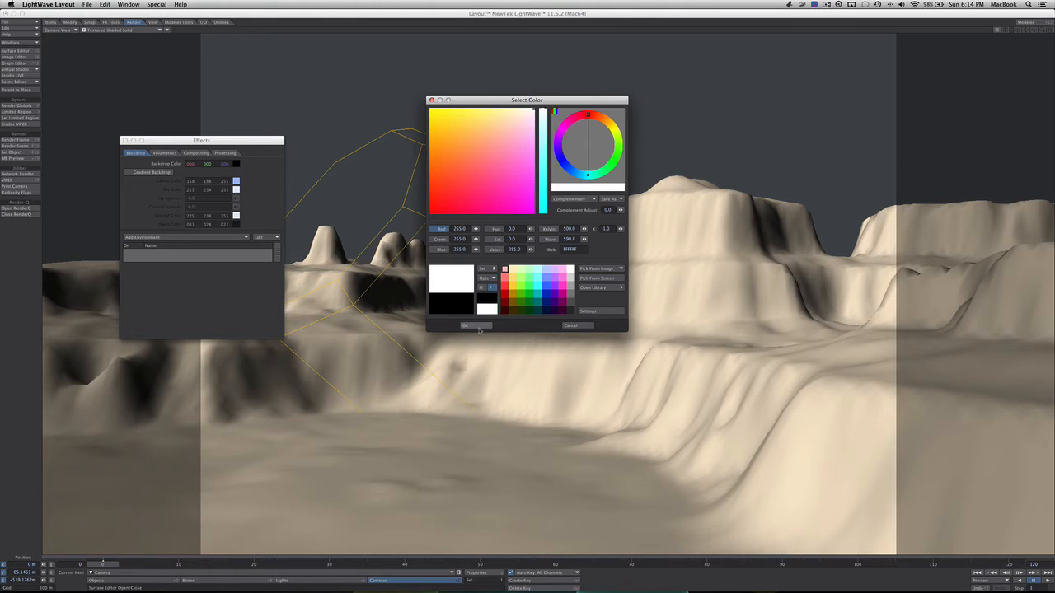
pyautogui.click(468, 325)
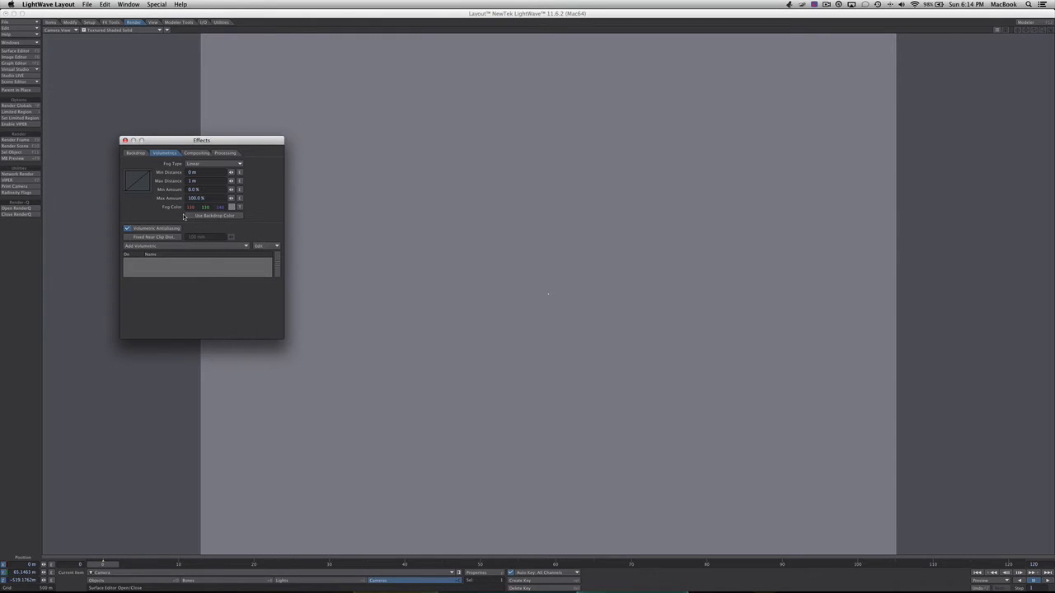
# Enable Use Backdrop Color for the fog, close Effects, and bring up the landscape's Object Properties
pyautogui.click(188, 214)
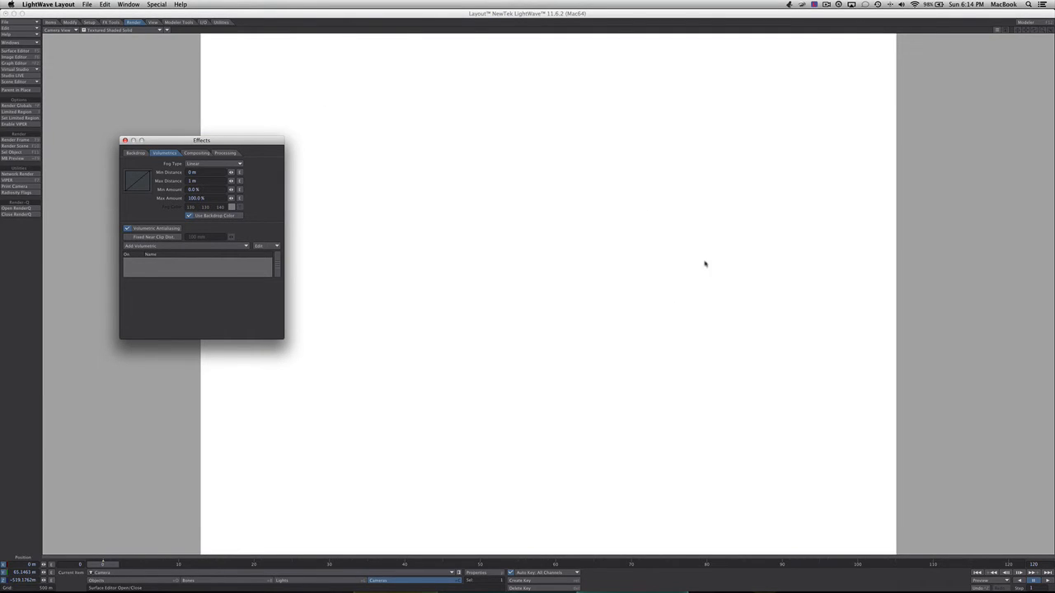
pyautogui.moveTo(198, 278)
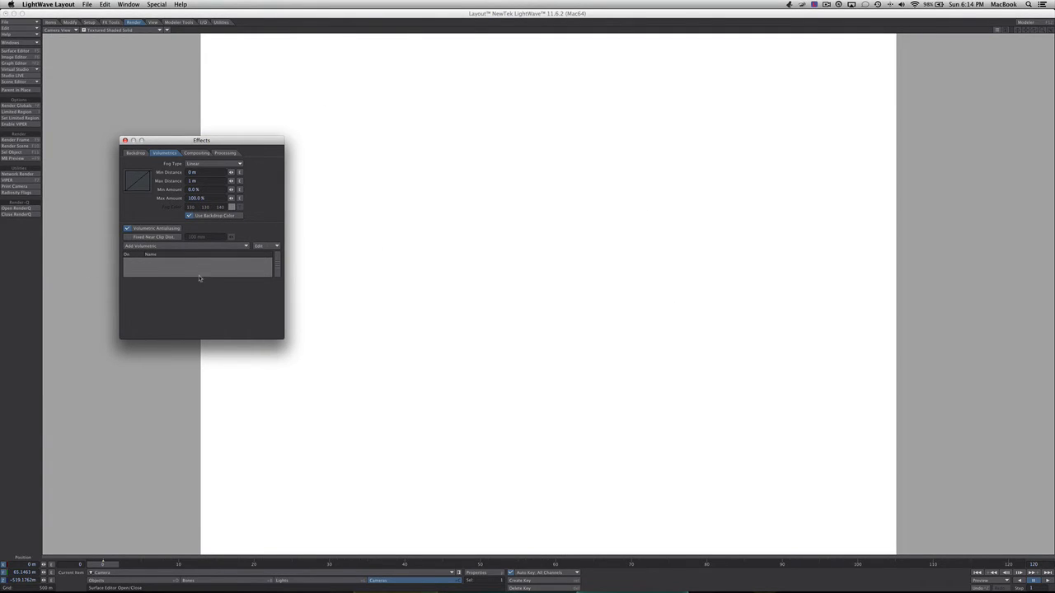
pyautogui.click(125, 140)
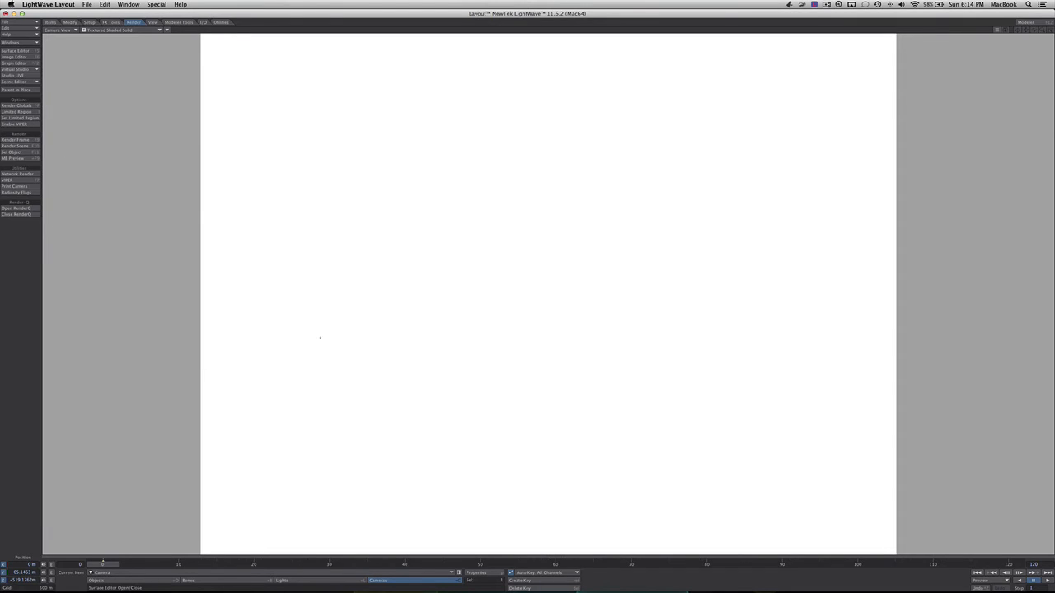
pyautogui.moveTo(408, 412)
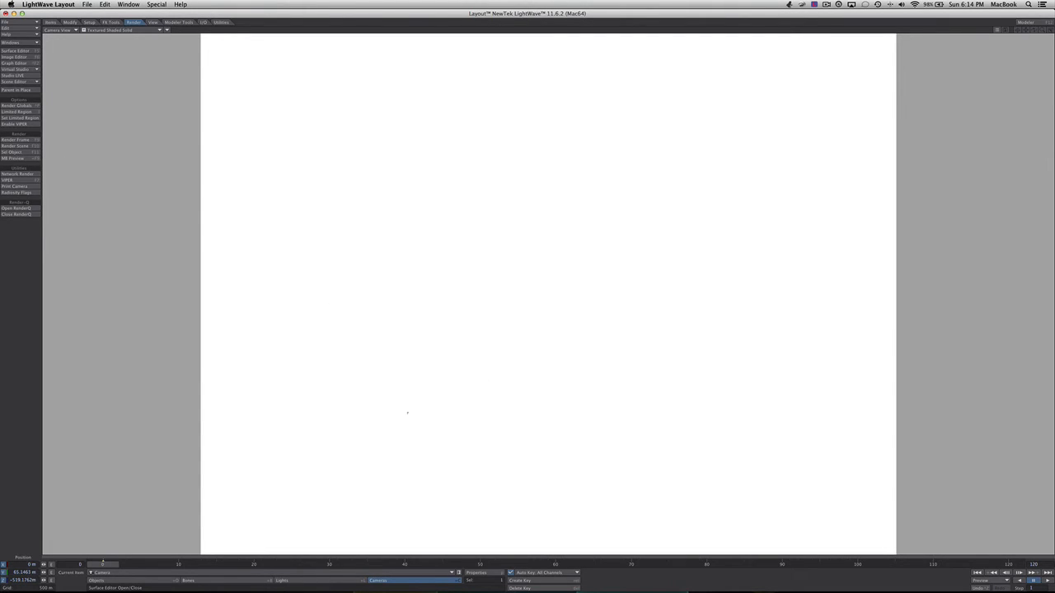
pyautogui.moveTo(310, 524)
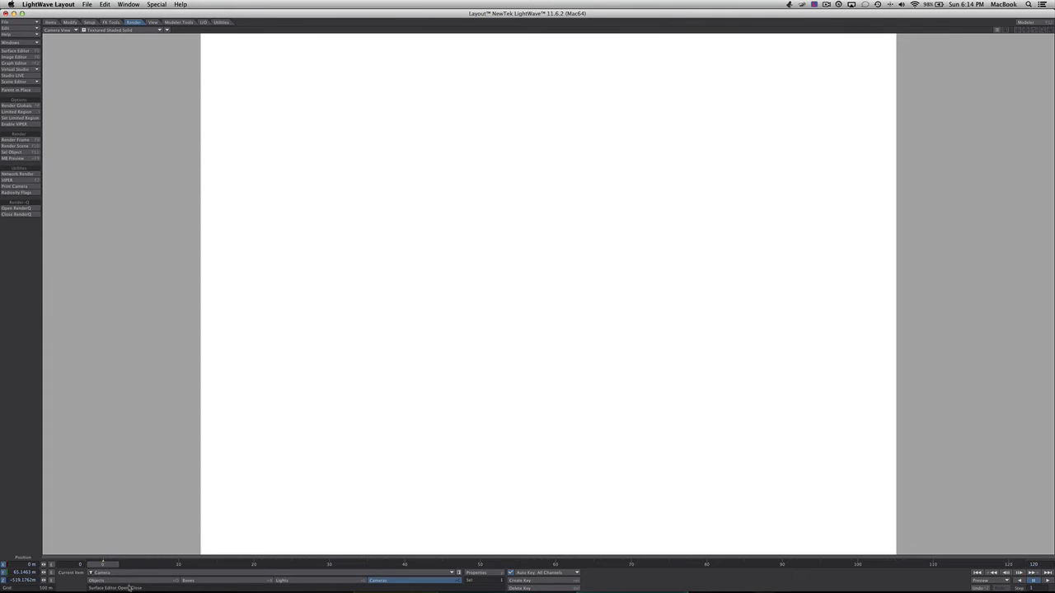
pyautogui.click(96, 581)
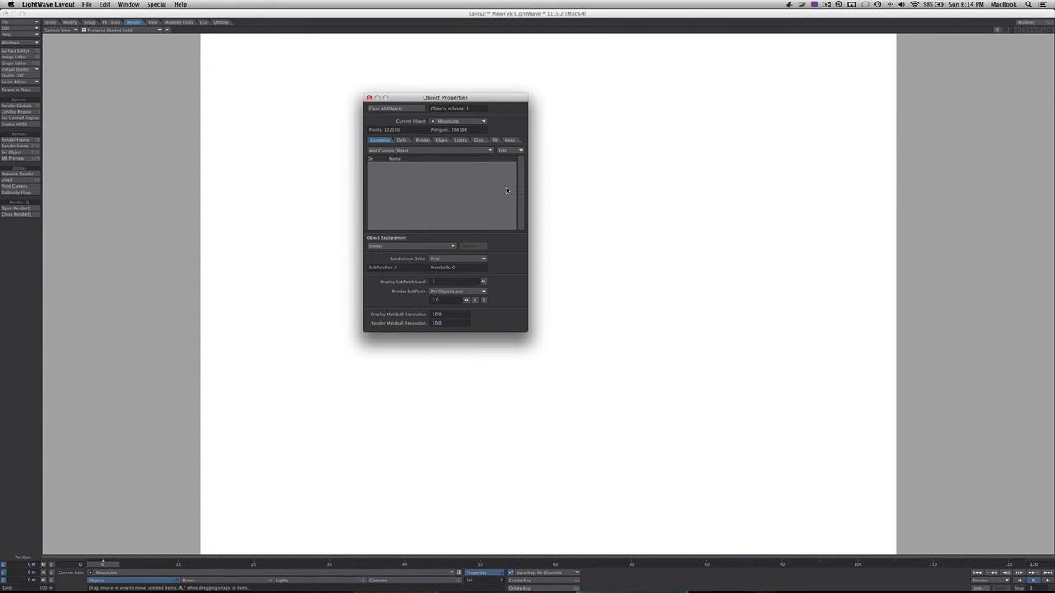
# On the Render tab, enable Matte Object for the landscape and close its properties window
pyautogui.click(418, 140)
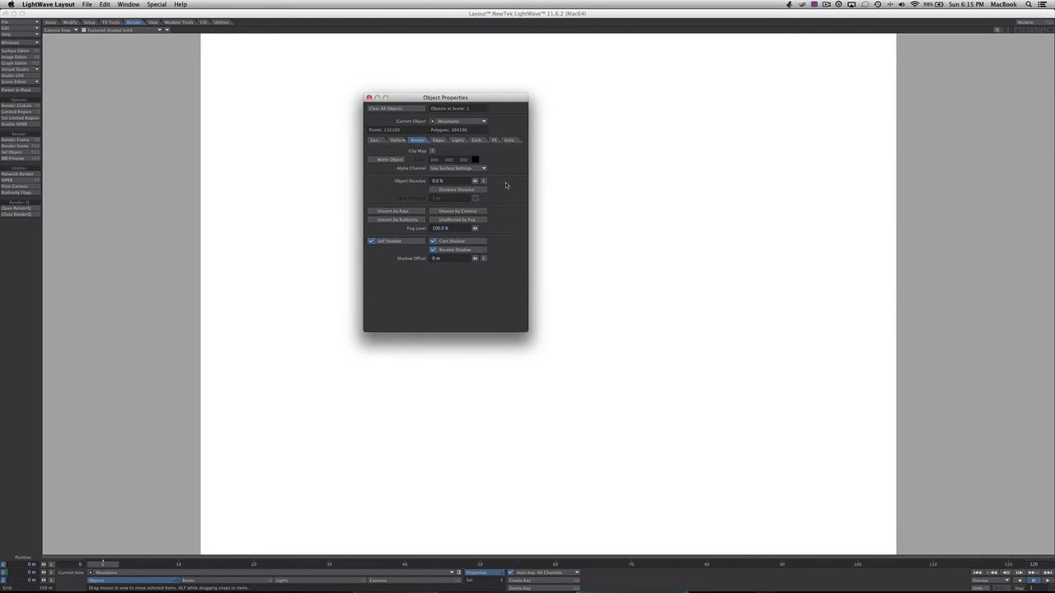
pyautogui.click(388, 159)
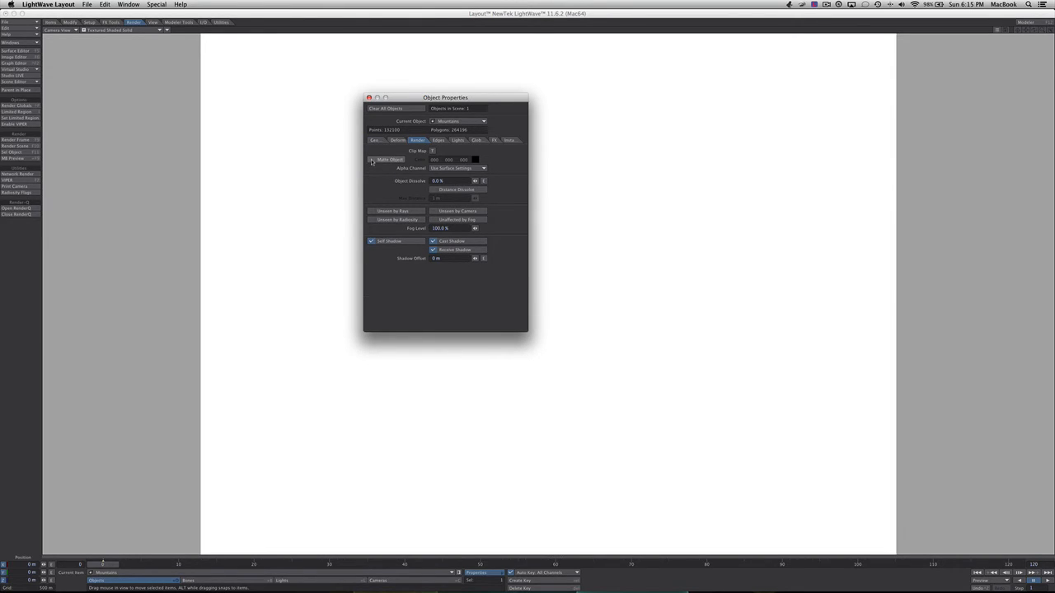
pyautogui.click(371, 158)
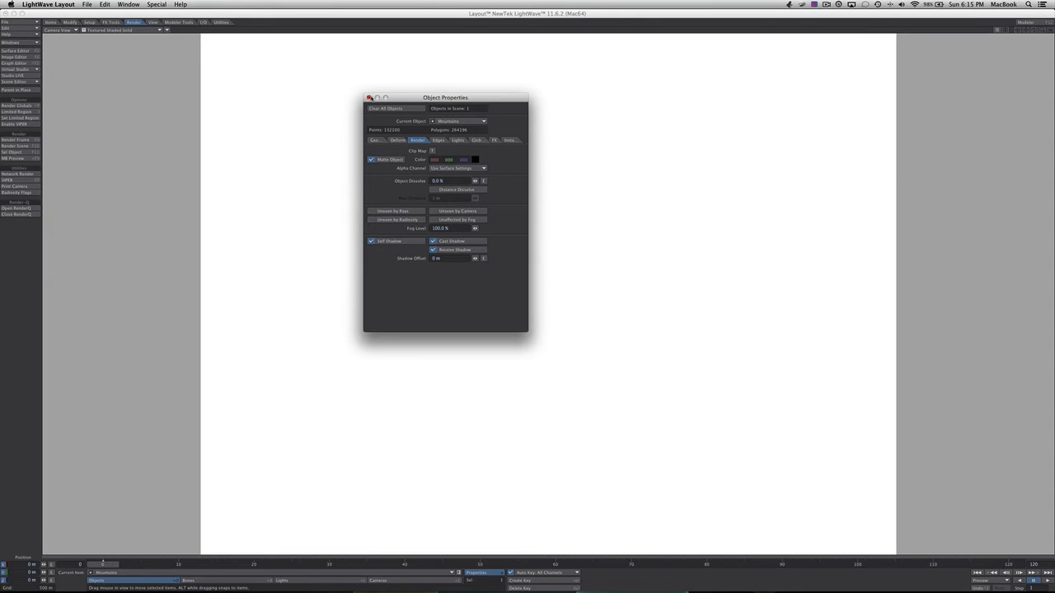
pyautogui.click(369, 97)
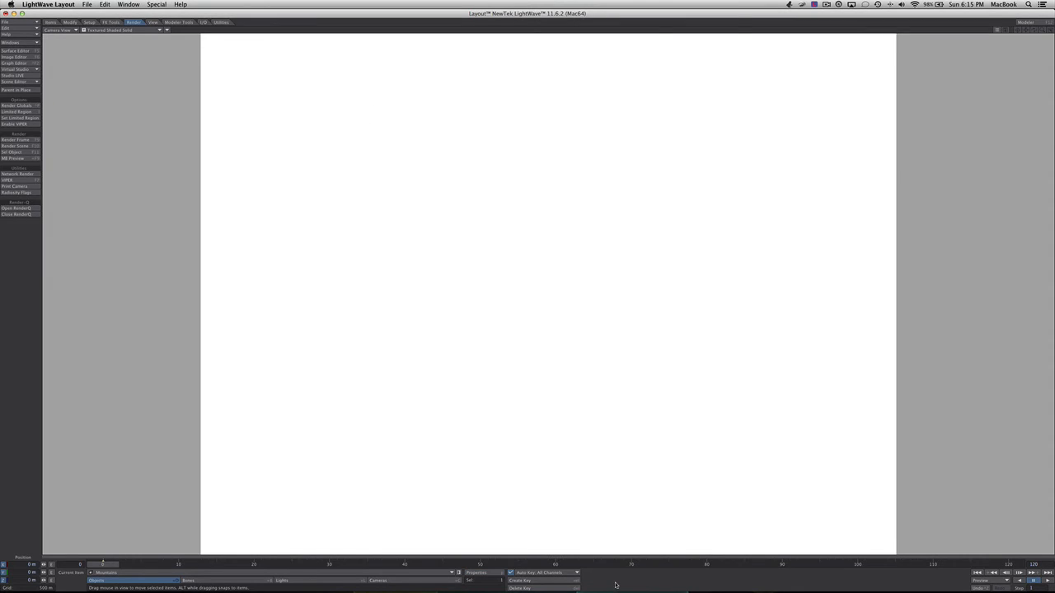
pyautogui.moveTo(264, 265)
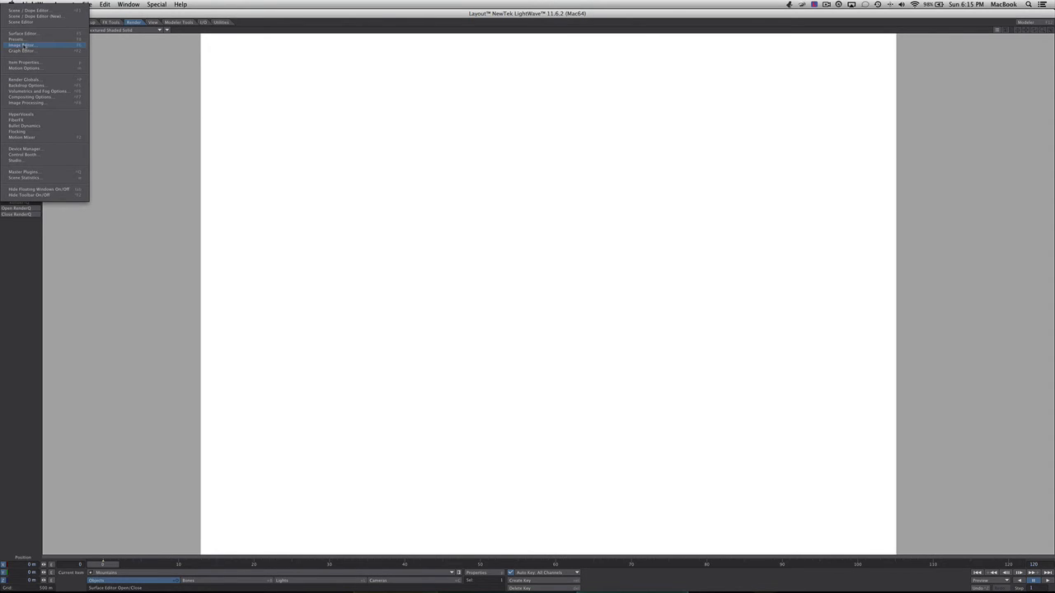
# In Volumetrics and Fog Options, adjust the fog distances and test-render so the terrain fades into white
pyautogui.click(38, 91)
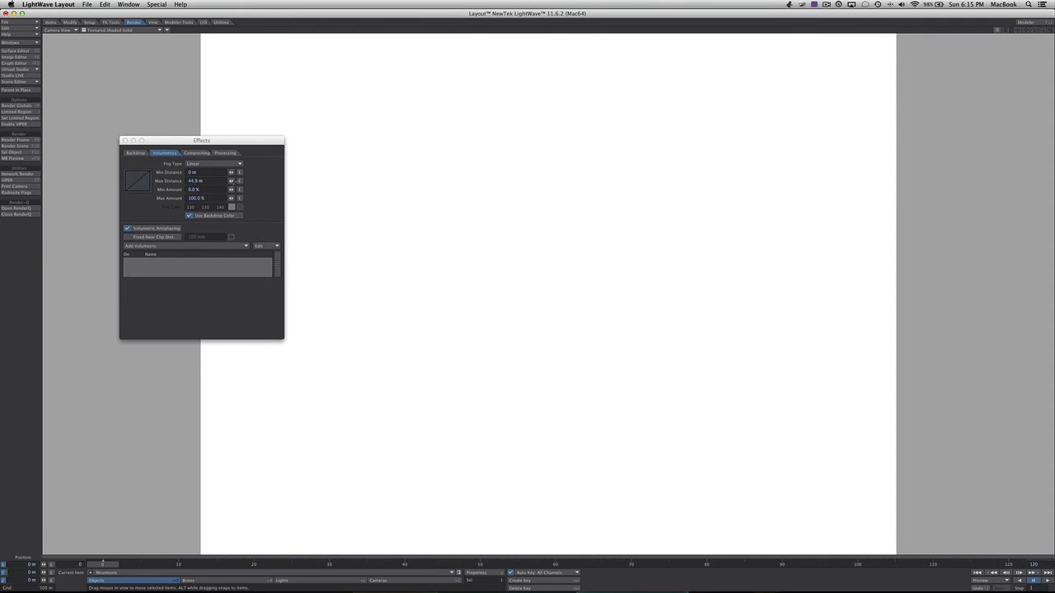
pyautogui.click(231, 180)
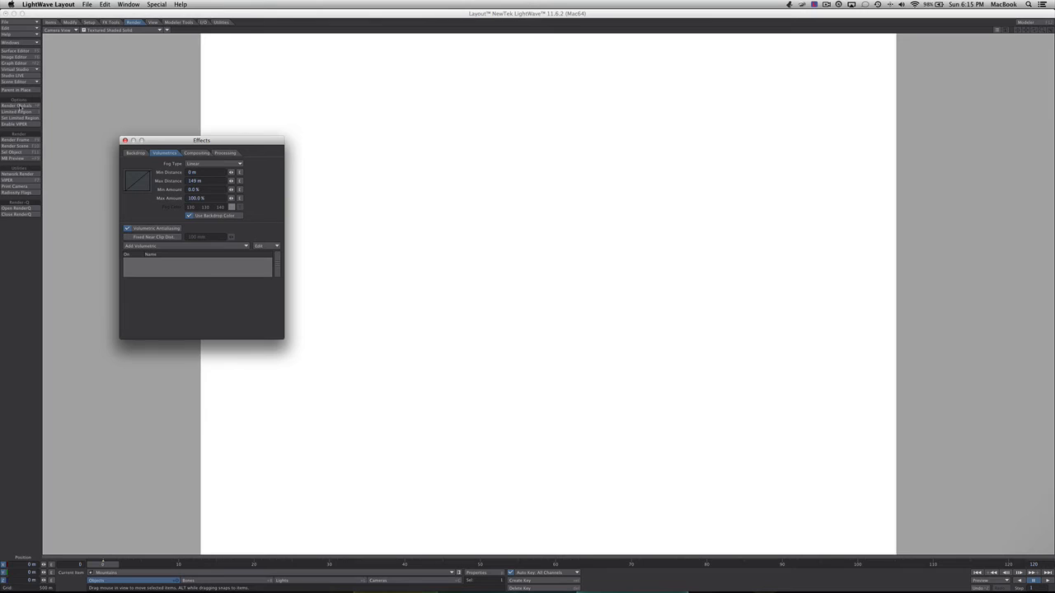
pyautogui.click(13, 138)
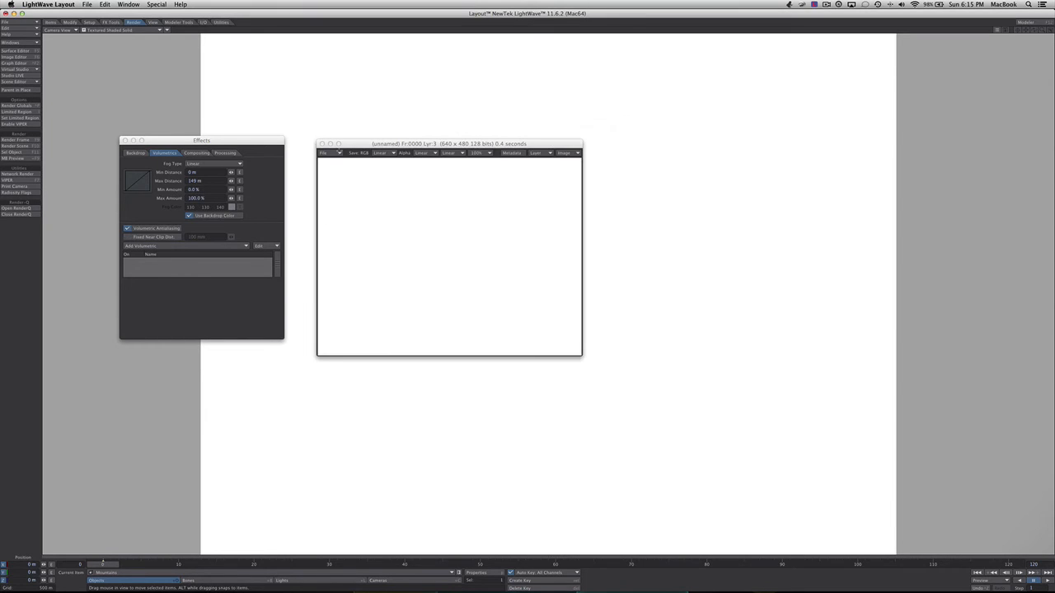
pyautogui.click(321, 144)
pyautogui.write('883')
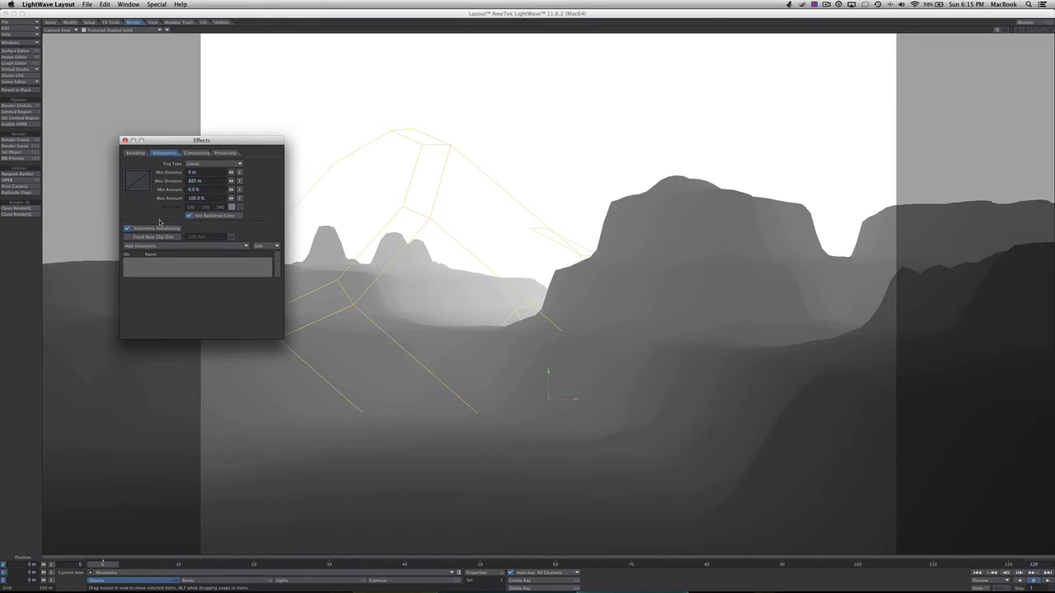
pyautogui.moveTo(315, 237)
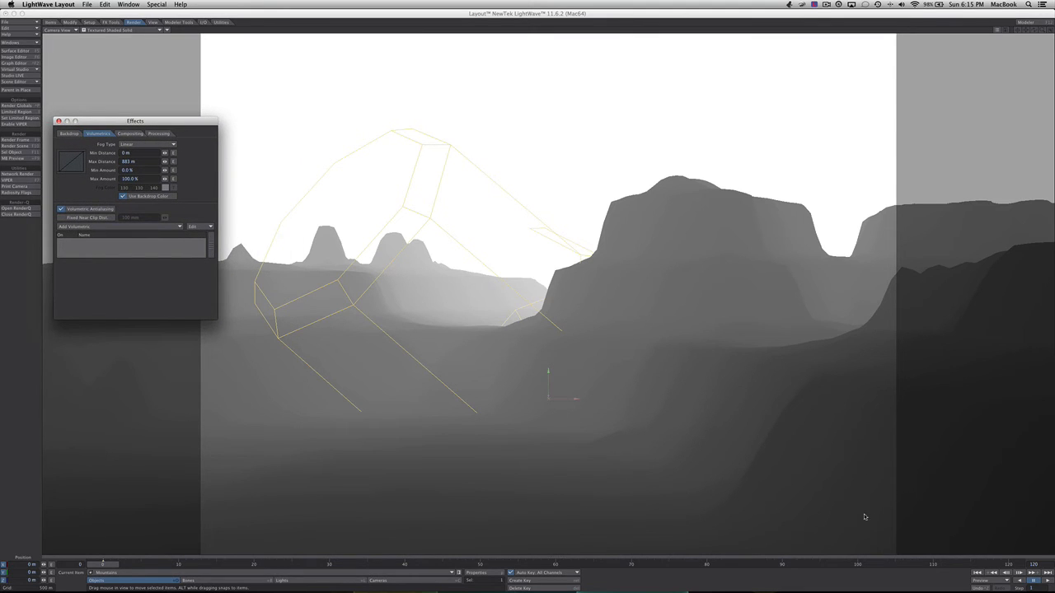
pyautogui.moveTo(508, 268)
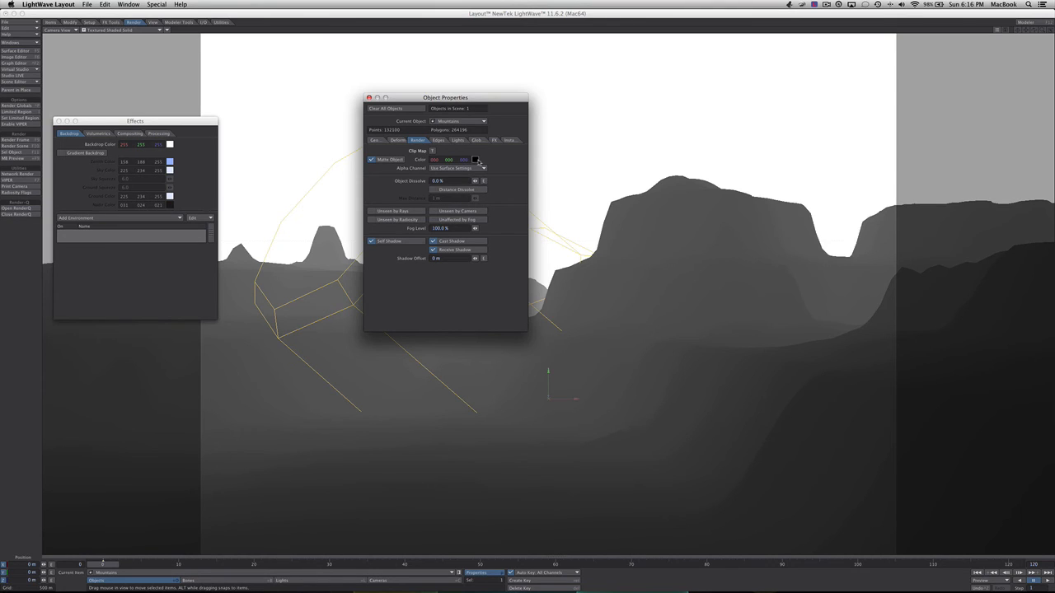
# Set the terrain matte colour to white and the backdrop colour to black
pyautogui.click(477, 158)
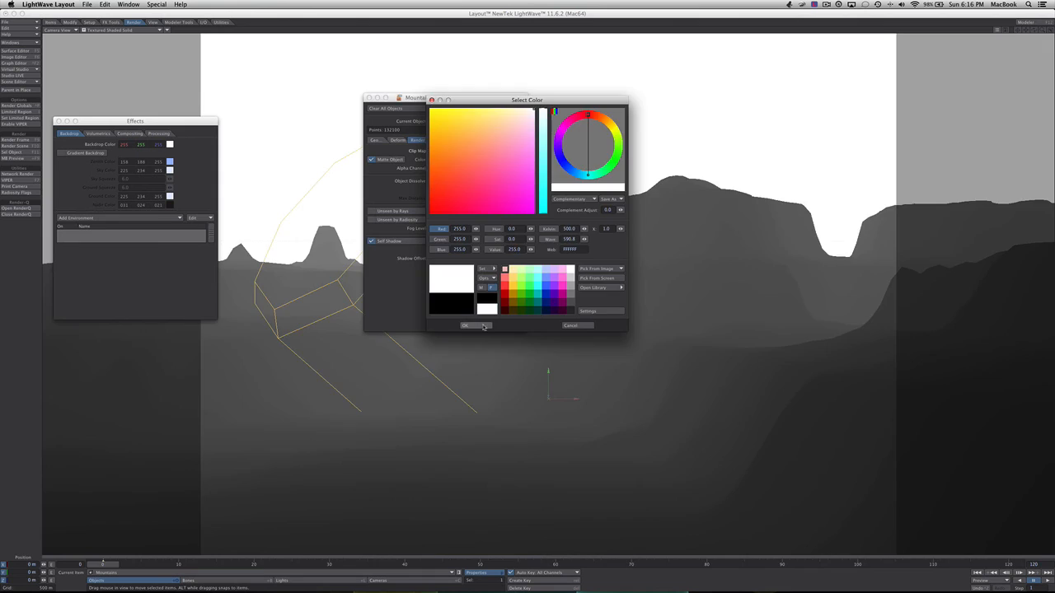
pyautogui.click(468, 326)
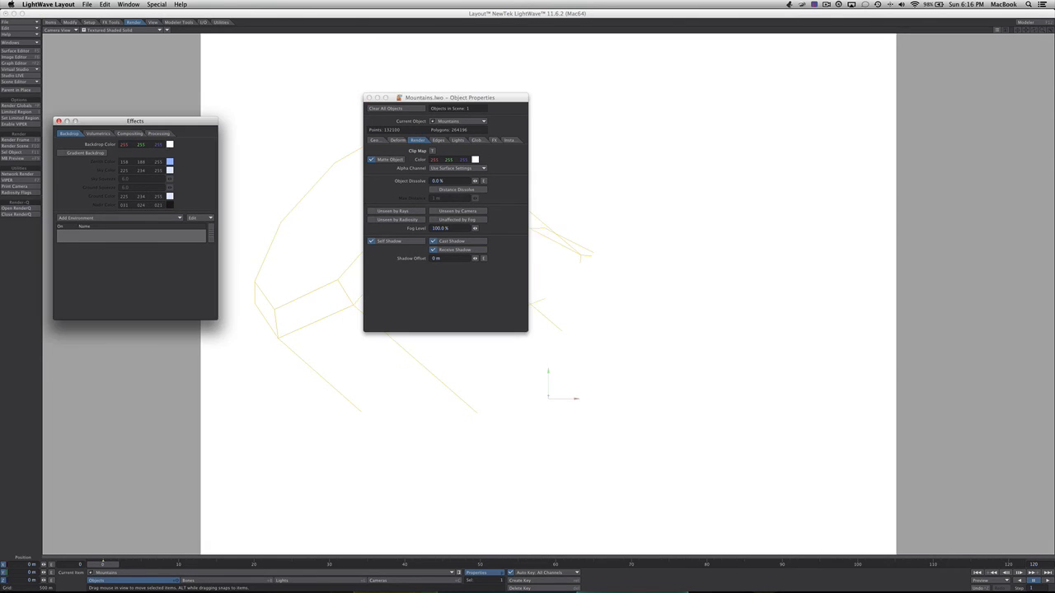
pyautogui.click(475, 158)
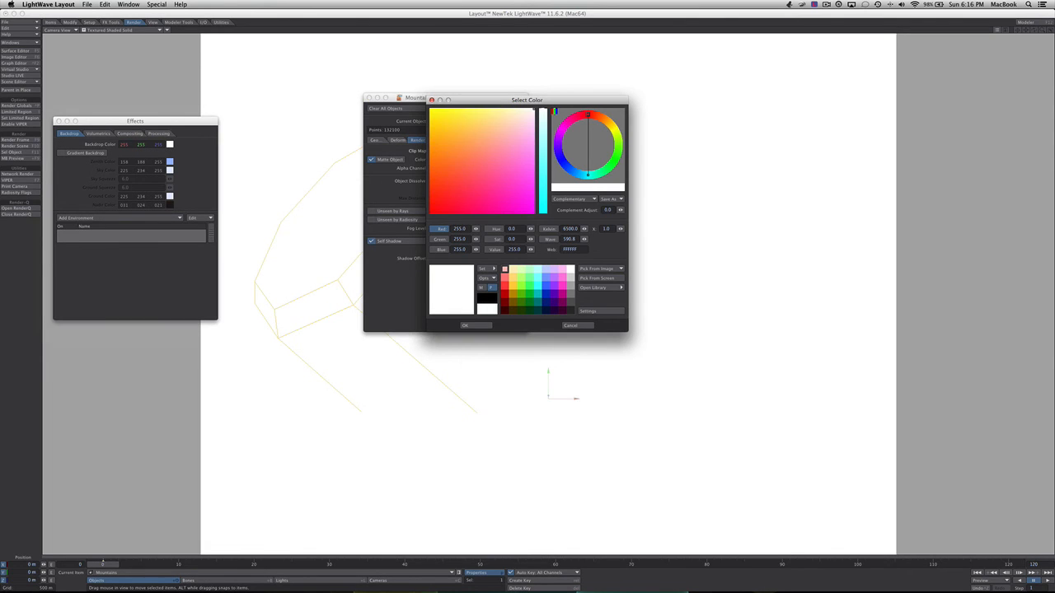
pyautogui.click(464, 325)
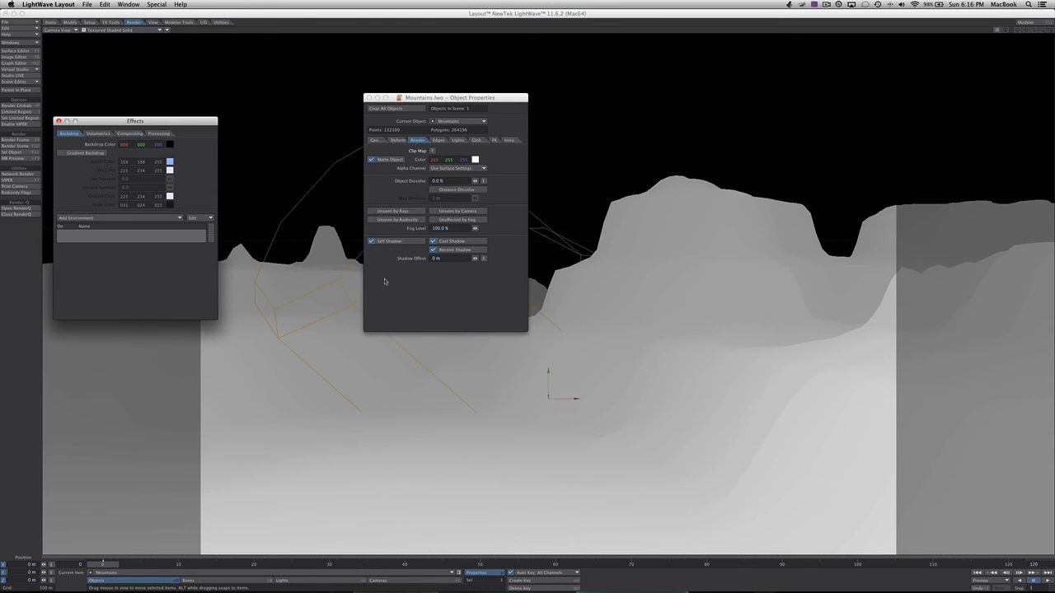
# Close the Object Properties and Effects panels, leaving a pale silhouette on black sky
pyautogui.click(369, 97)
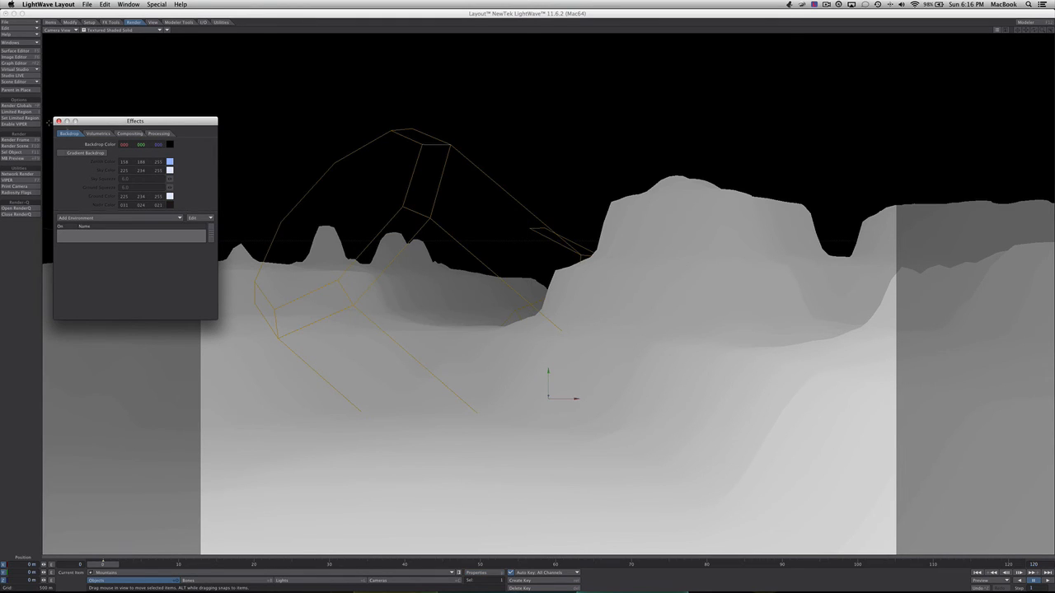
pyautogui.click(60, 122)
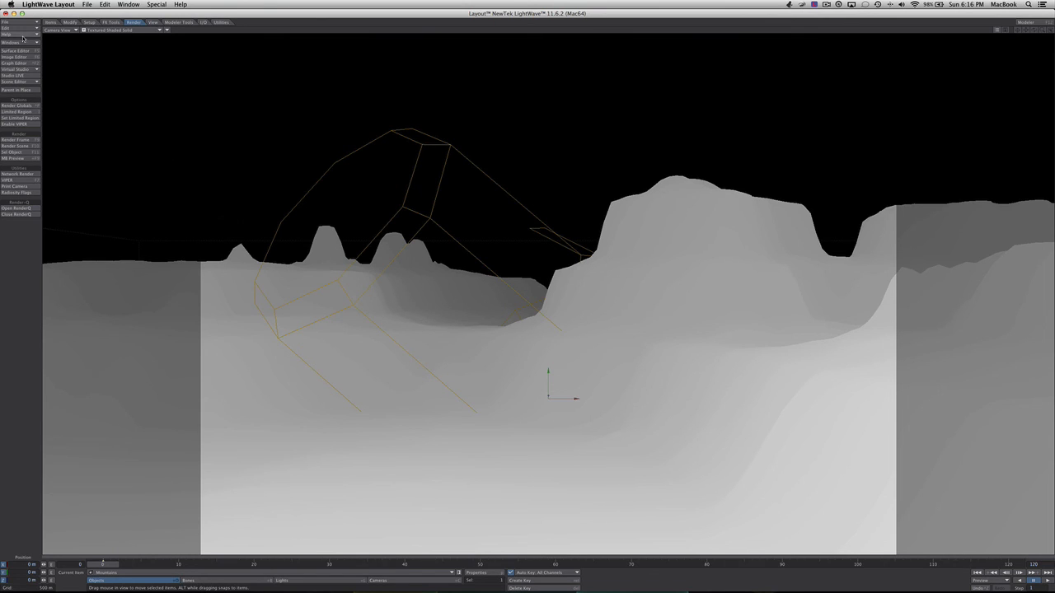
pyautogui.click(129, 4)
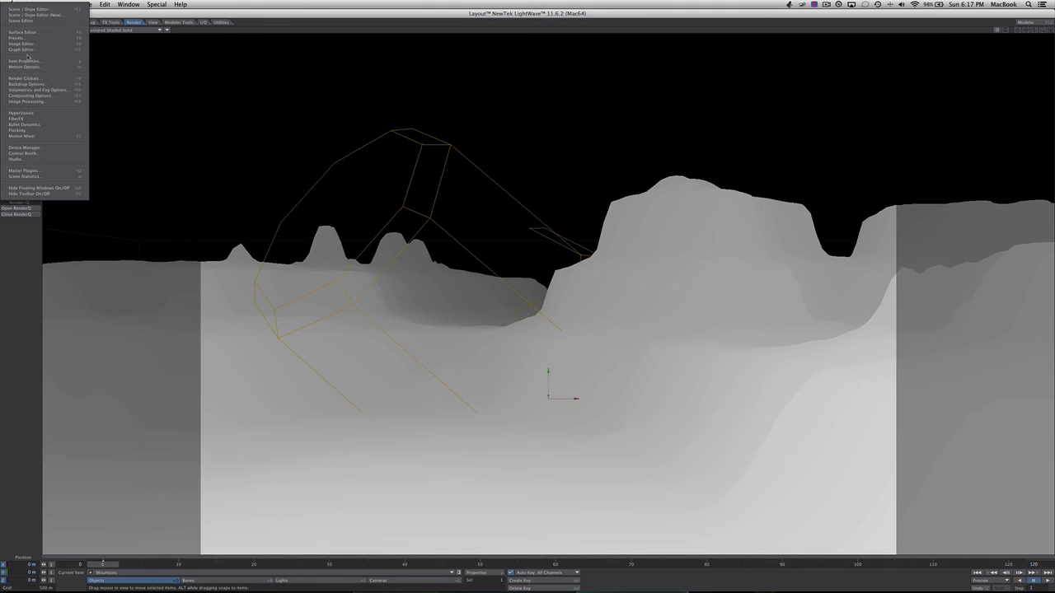
# Revisit the fog Min/Max Distance and Amount so distant terrain shades to darker grey, then close Effects
pyautogui.click(36, 90)
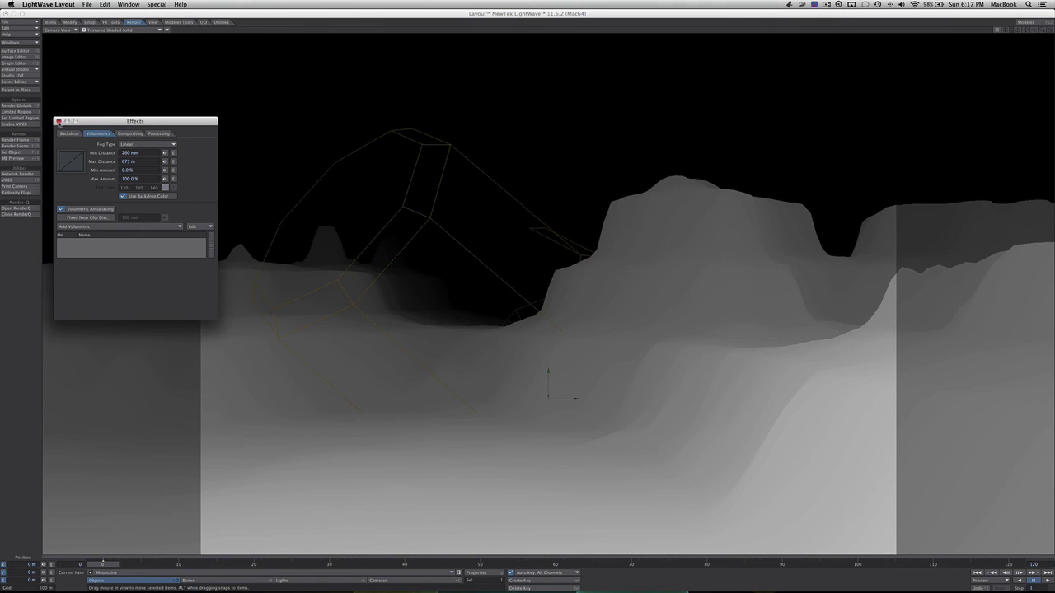
pyautogui.click(59, 122)
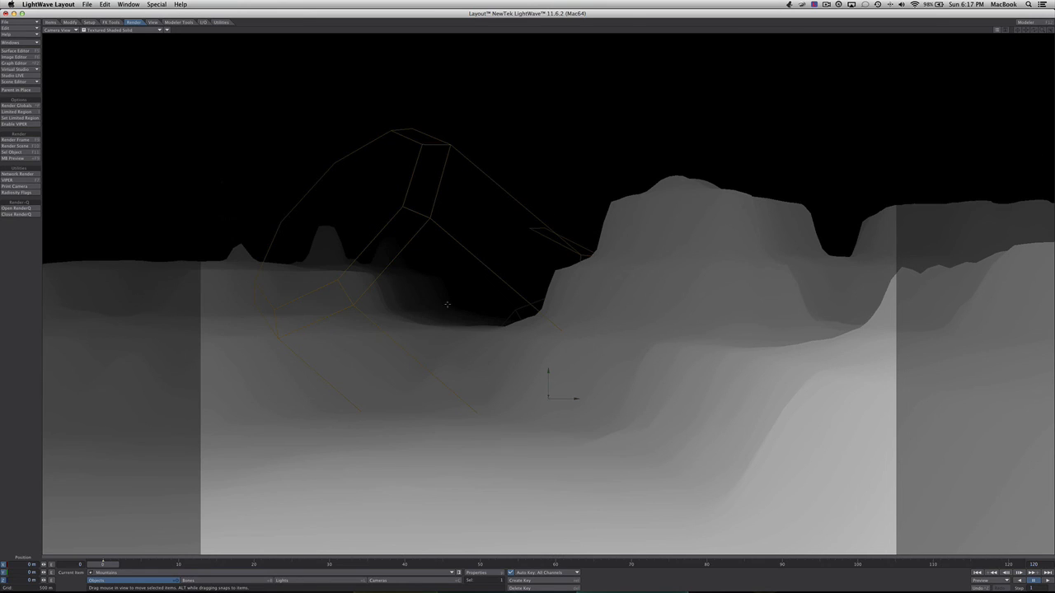
pyautogui.moveTo(340, 282)
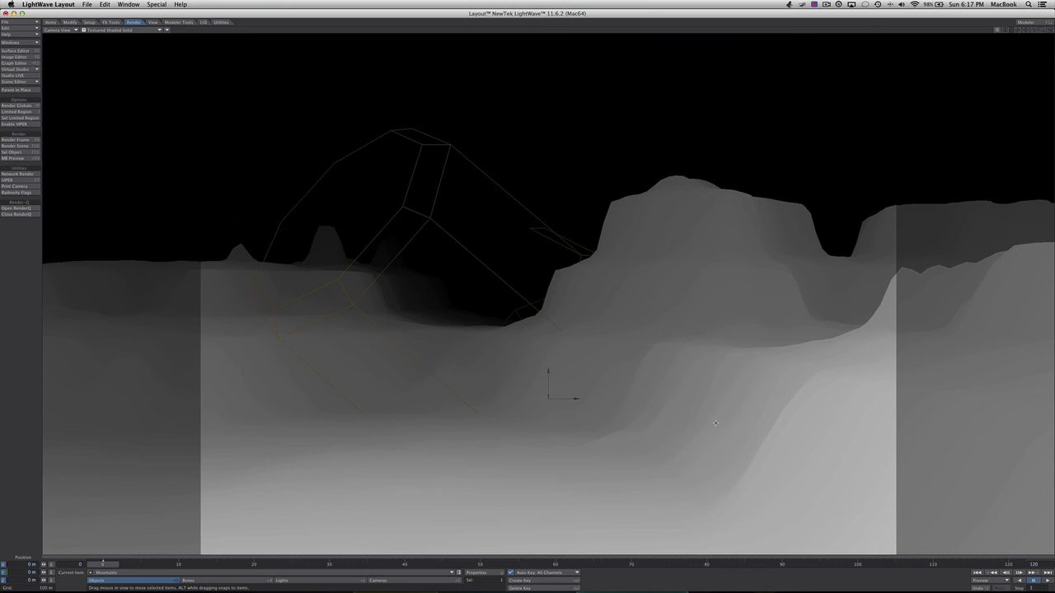
pyautogui.moveTo(816, 470)
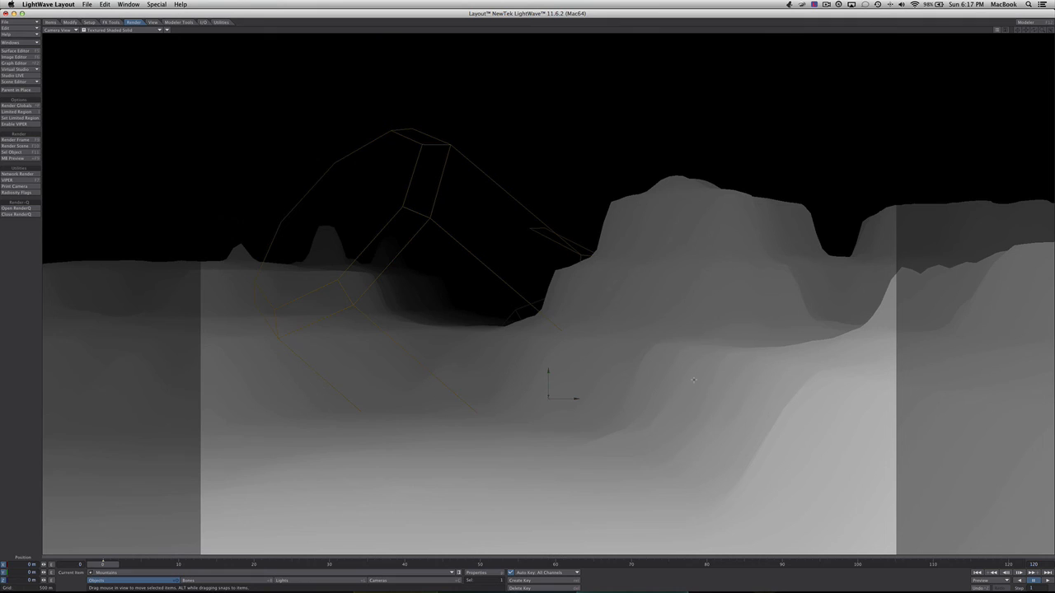
pyautogui.moveTo(686, 372)
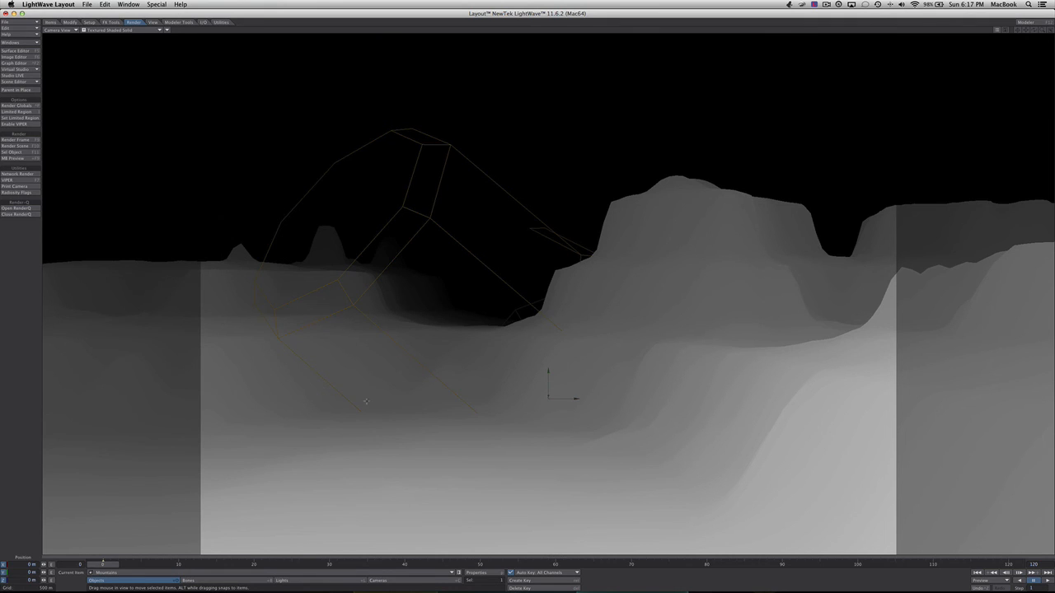
pyautogui.moveTo(584, 465)
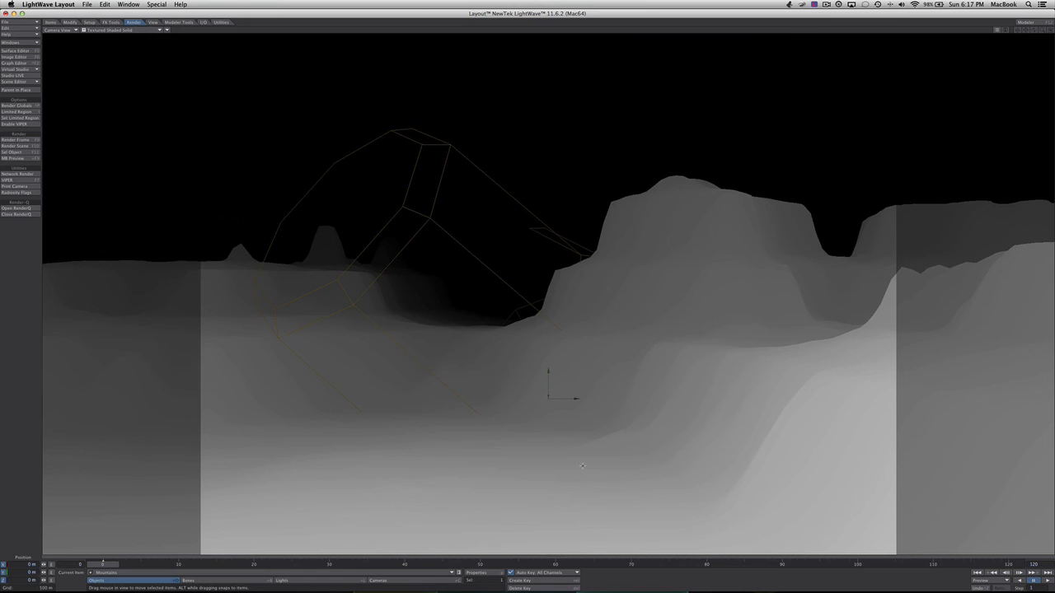
pyautogui.moveTo(577, 445)
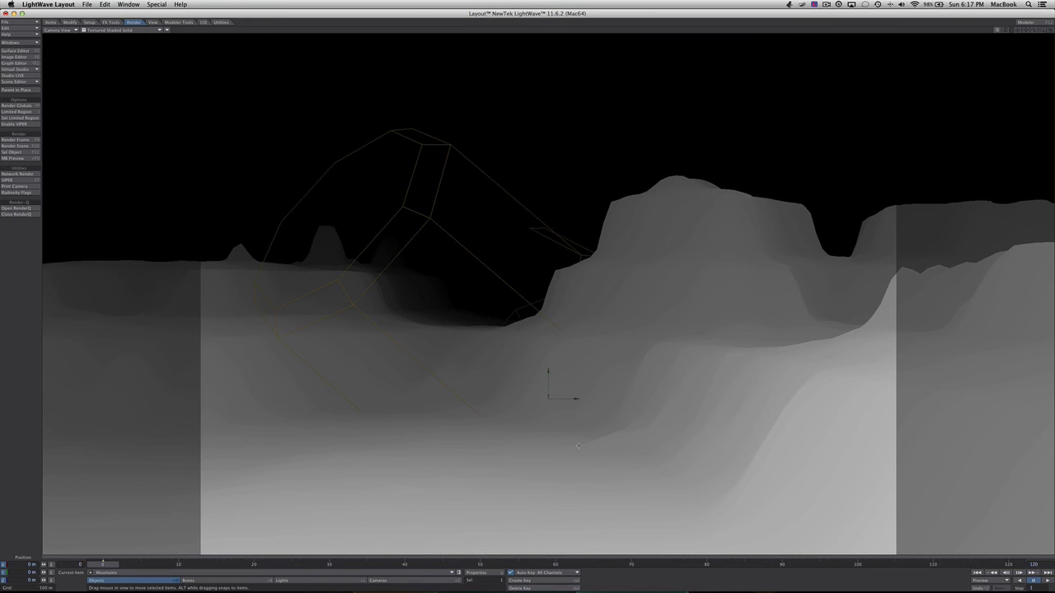
pyautogui.moveTo(509, 310)
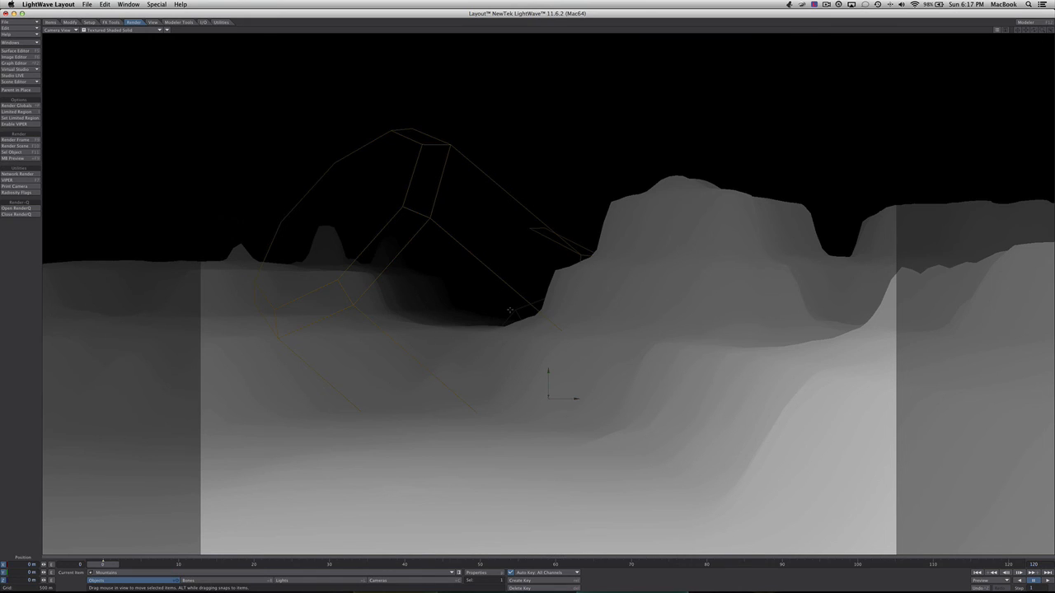